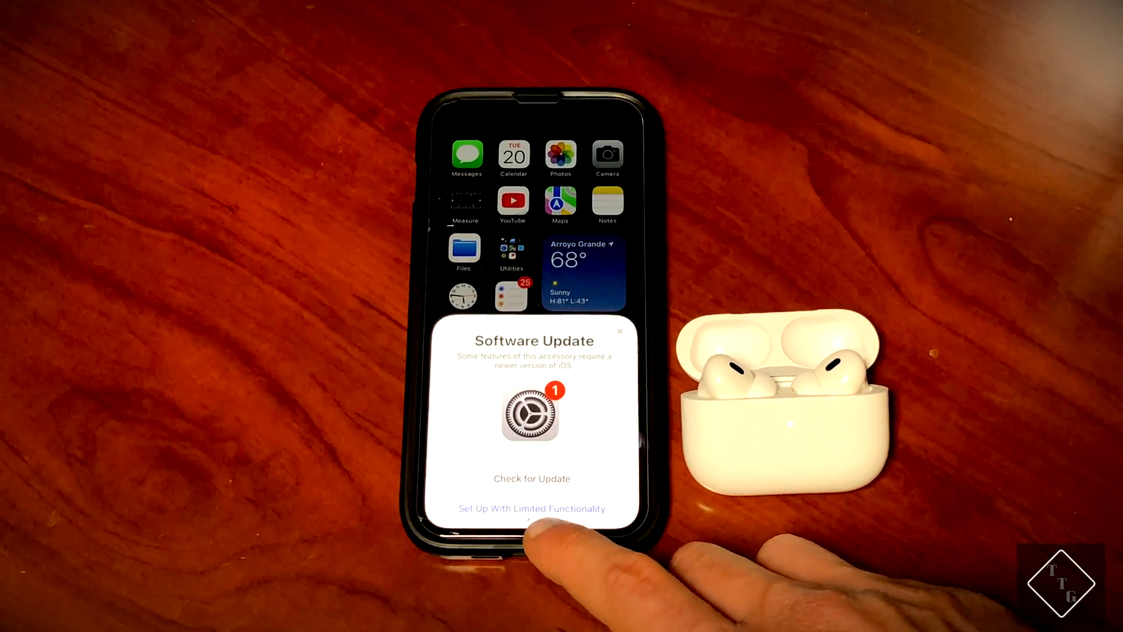
# - Choose 'Set Up With Limited Functionality' and skip Hey Siri with 'Not Now'
pyautogui.click(531, 508)
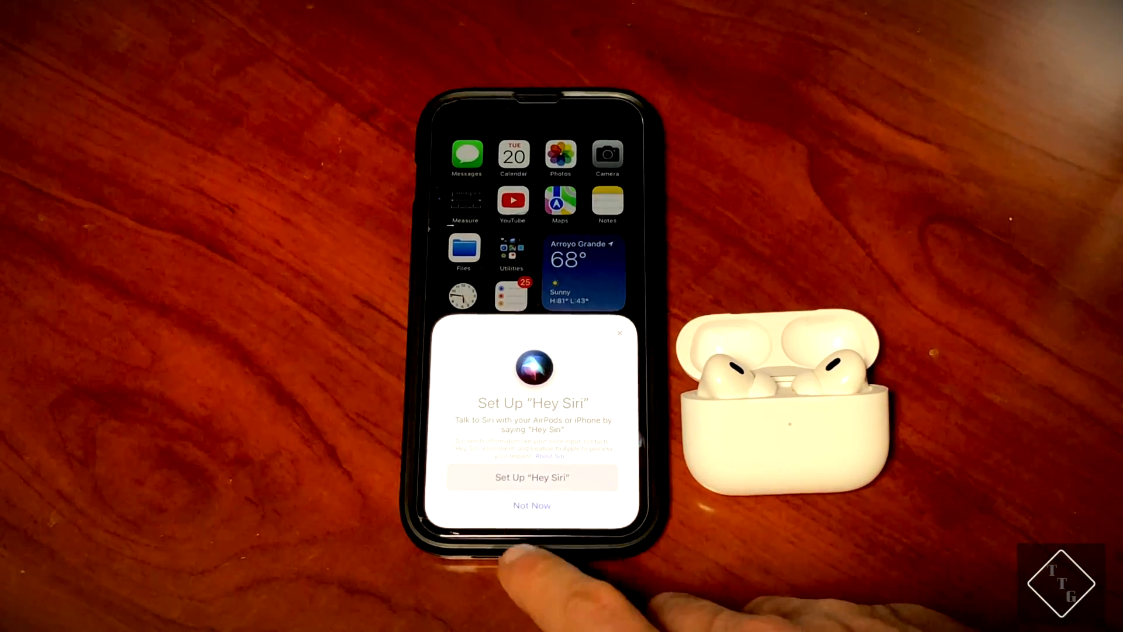
pyautogui.click(531, 505)
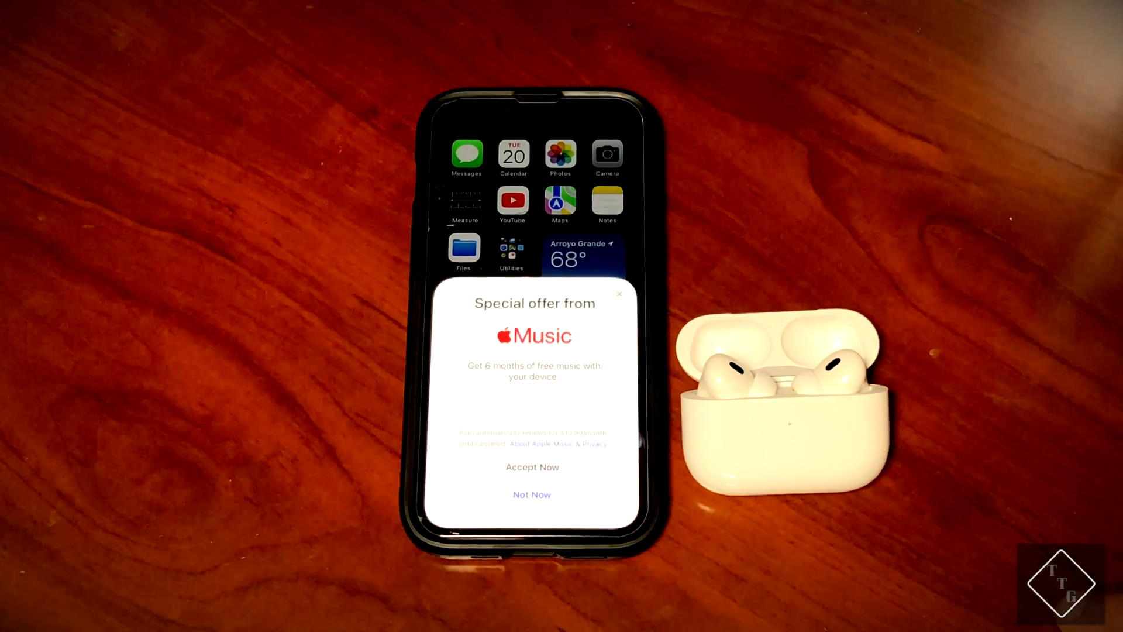
# - Decline the free Apple Music offer and dismiss the final setup card
pyautogui.click(531, 494)
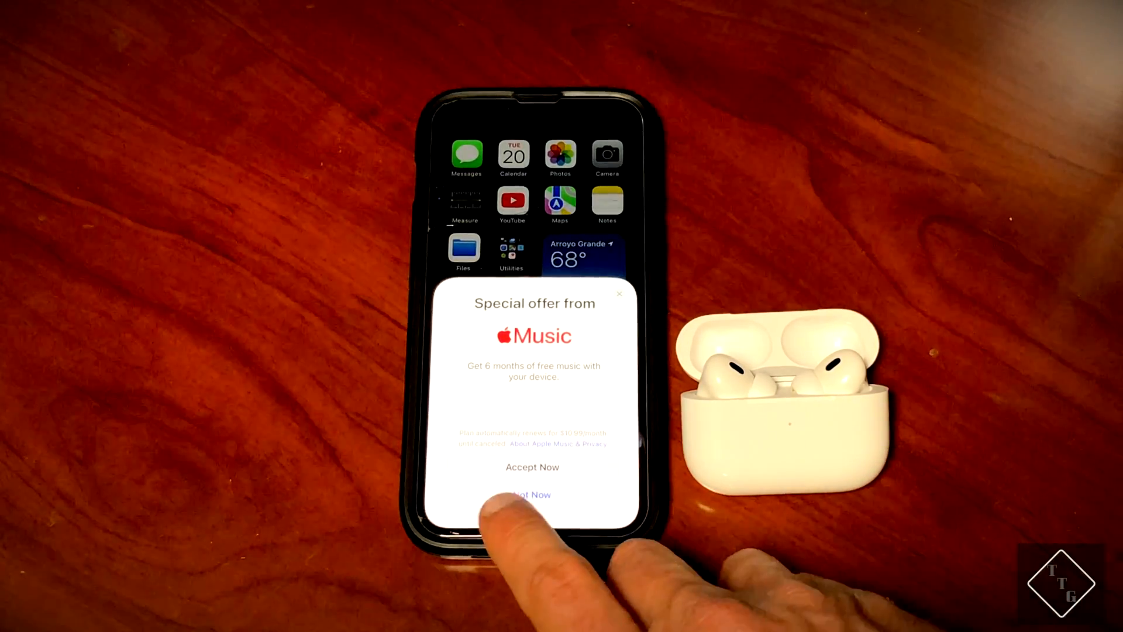
pyautogui.click(529, 494)
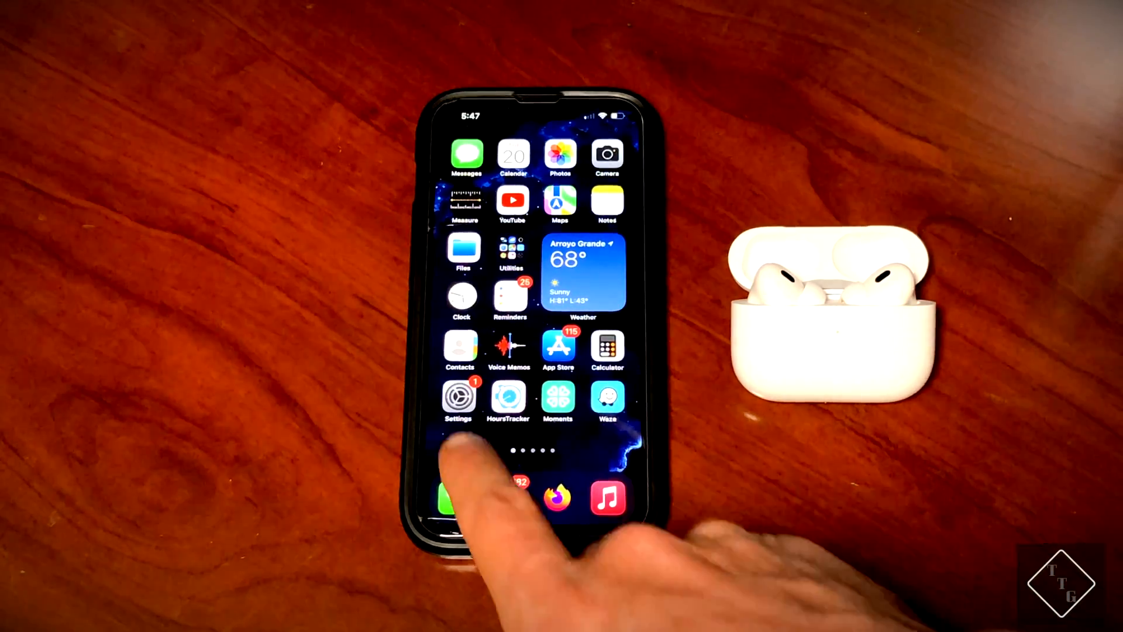
# - Launch the Settings app to its main list
pyautogui.click(459, 398)
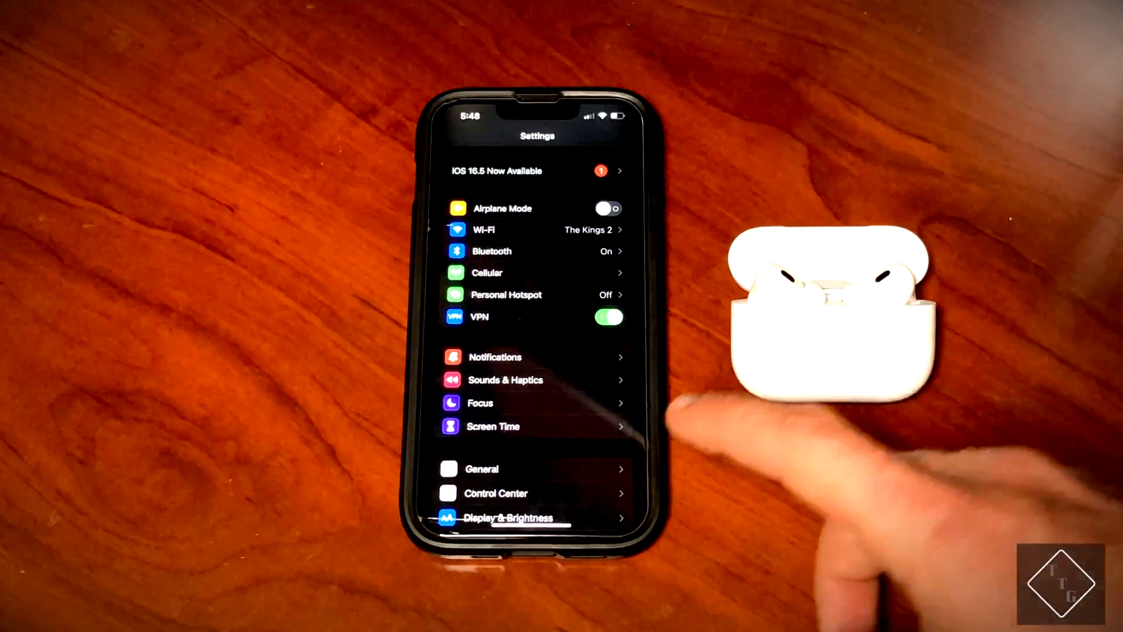
pyautogui.moveTo(860, 516)
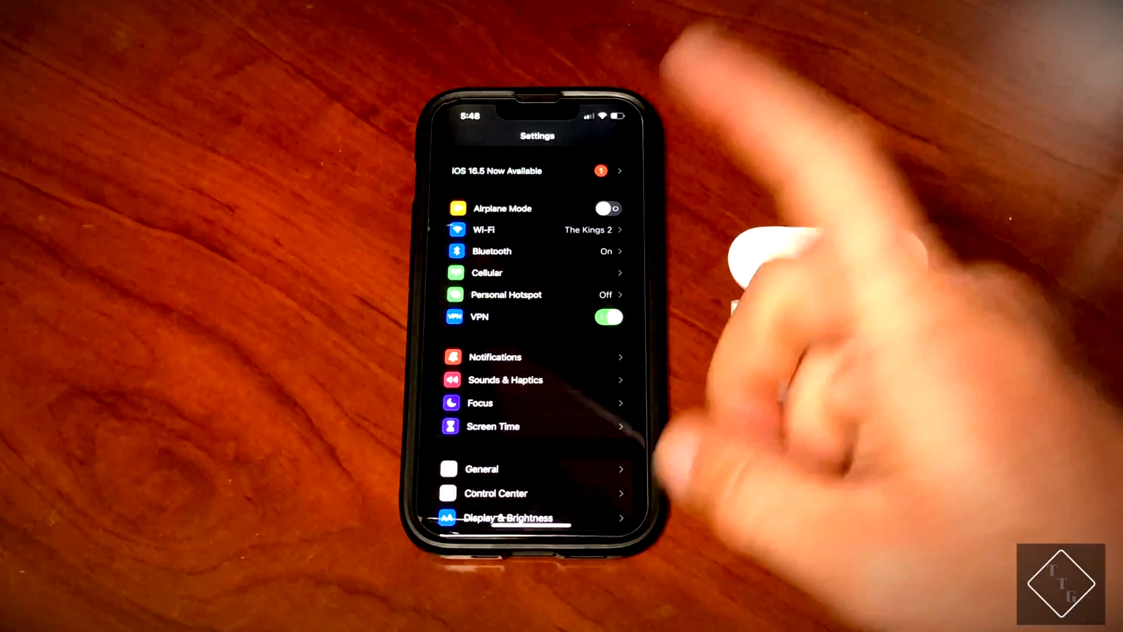
# - Enter Bluetooth settings to reach the AirPods Pro 2 entry
pyautogui.click(492, 252)
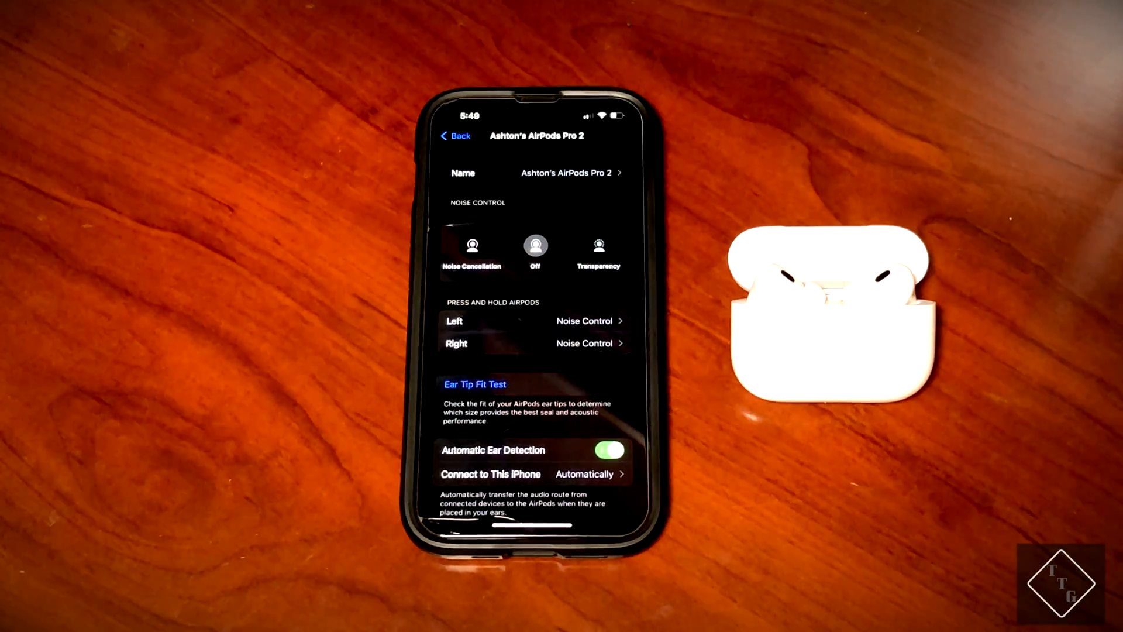
pyautogui.scroll(-3)
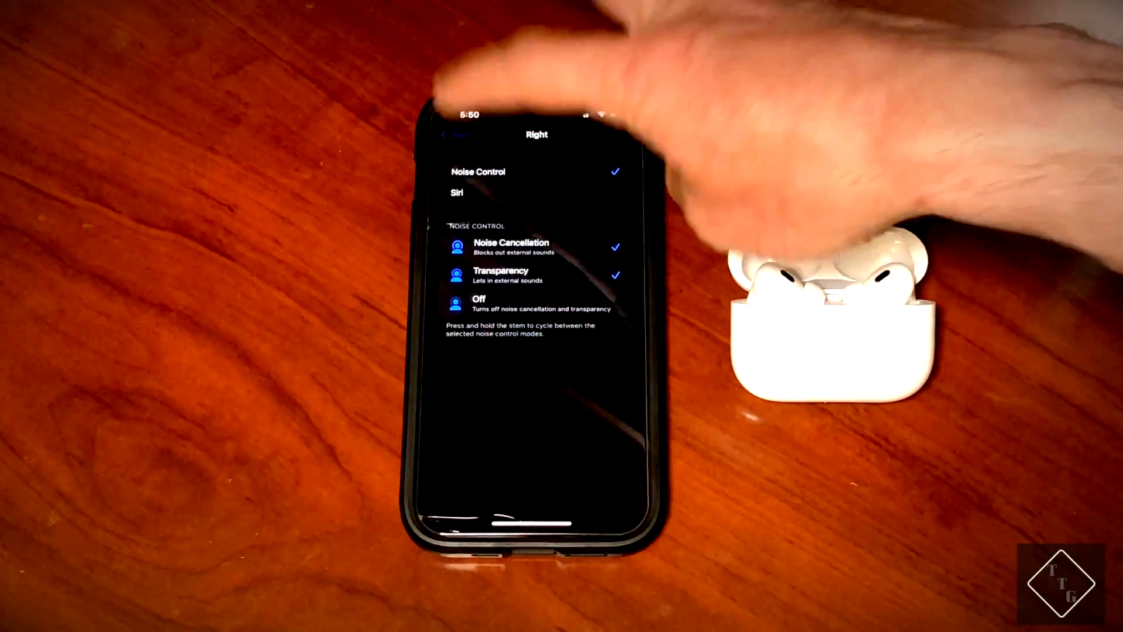
pyautogui.click(456, 134)
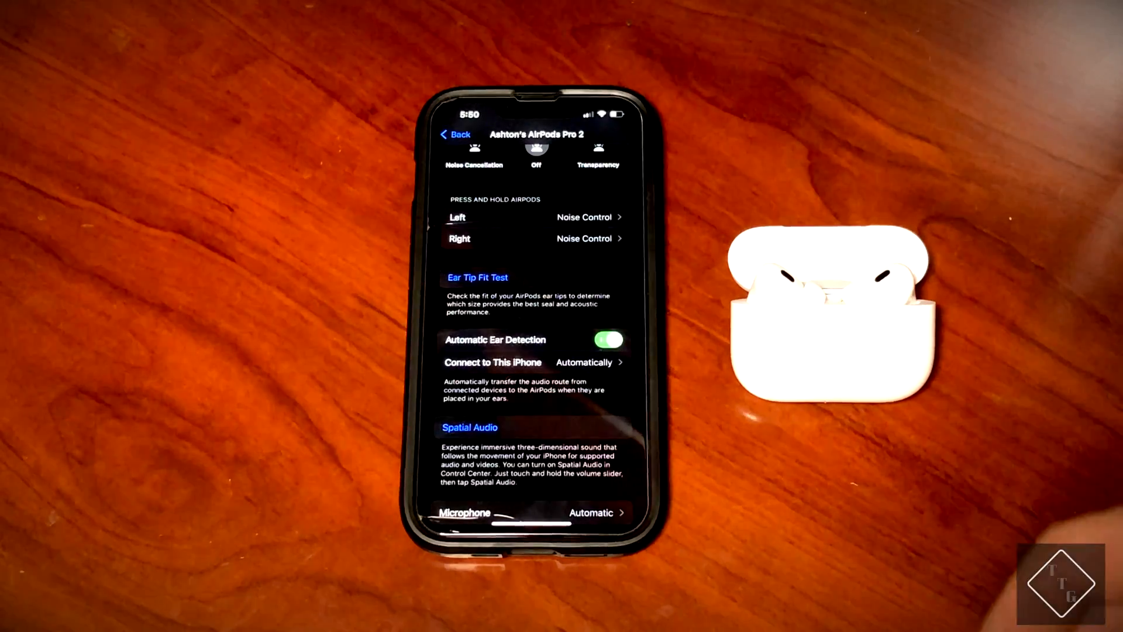
pyautogui.scroll(-3)
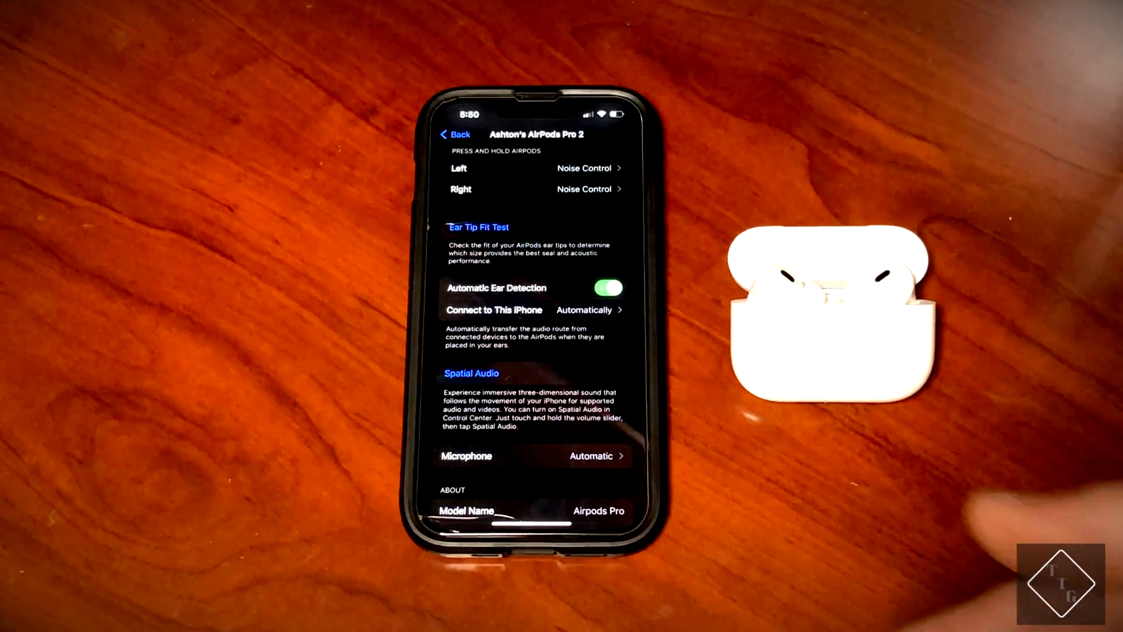
pyautogui.scroll(-3)
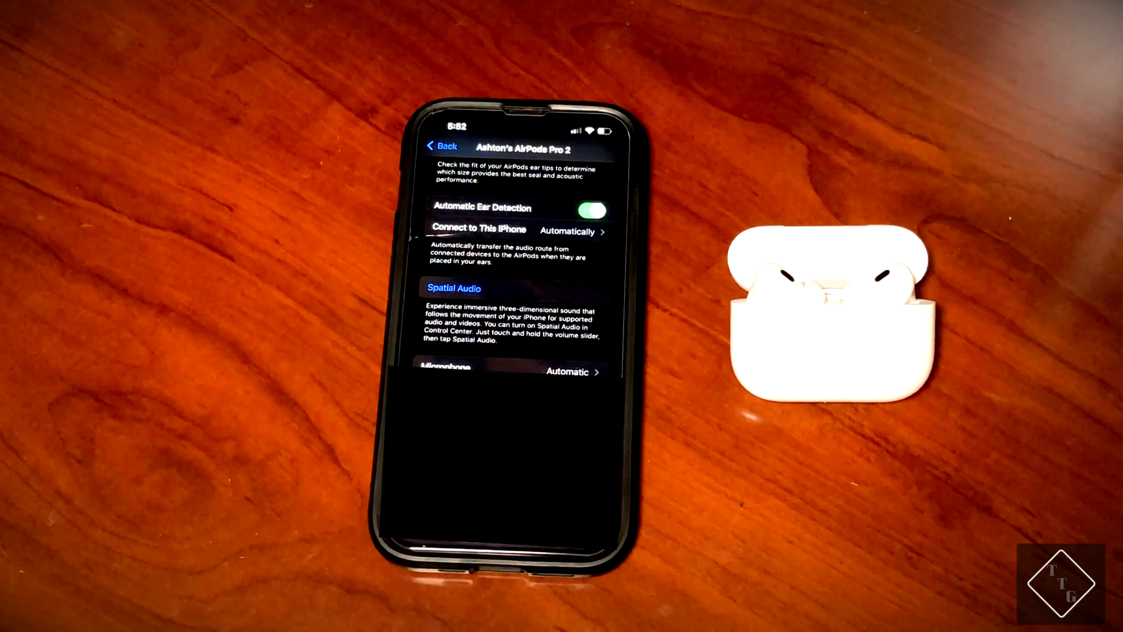
pyautogui.scroll(3)
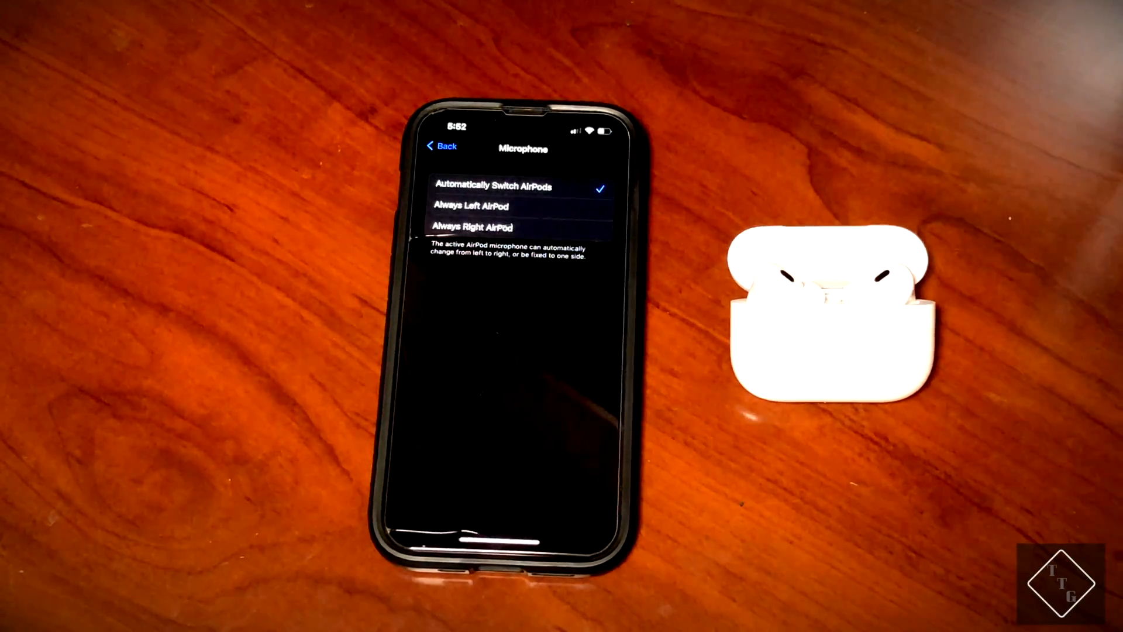
pyautogui.click(442, 147)
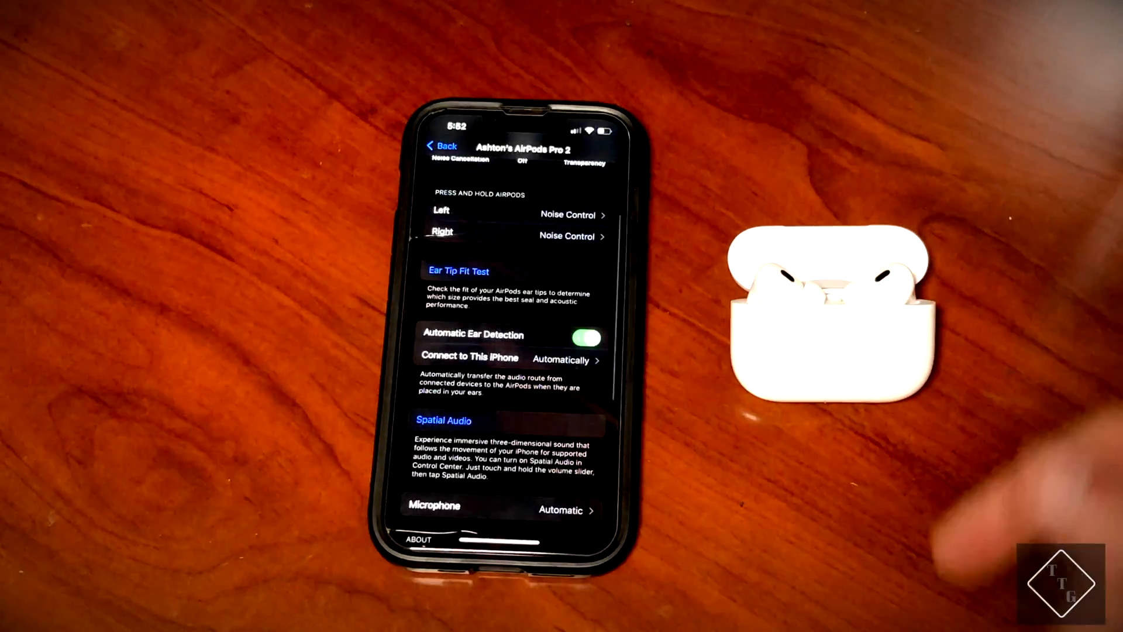